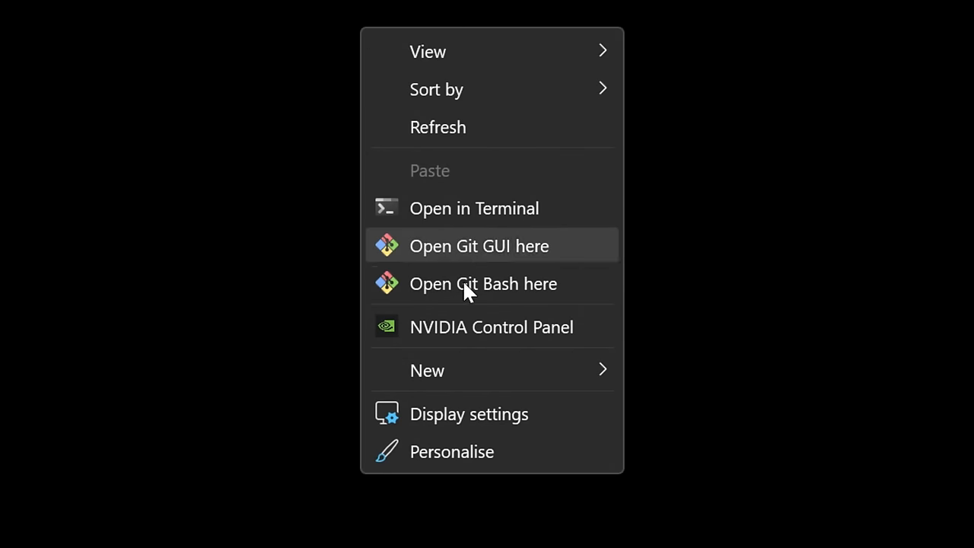
Open Advanced display settings and expand the refresh rate list showing rates up to 144 Hz
click(468, 414)
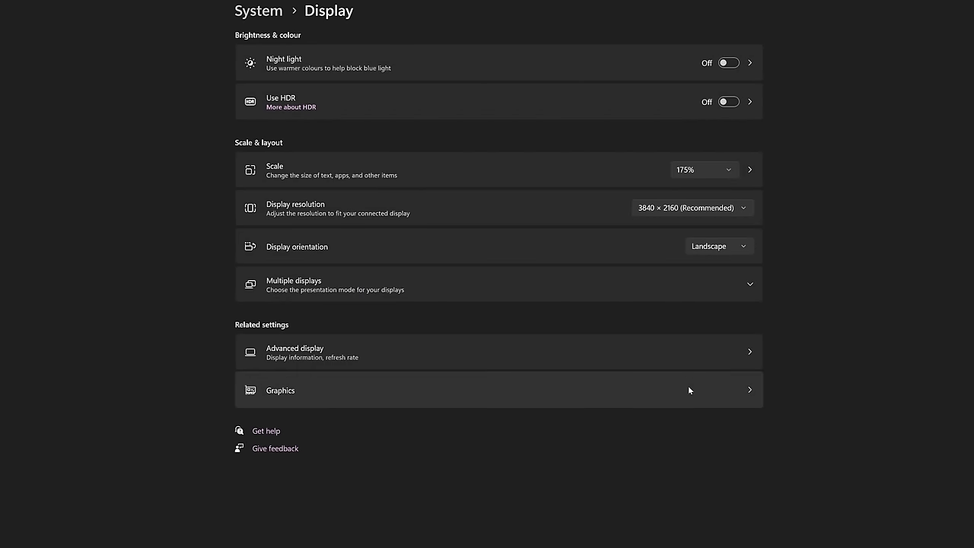
click(499, 352)
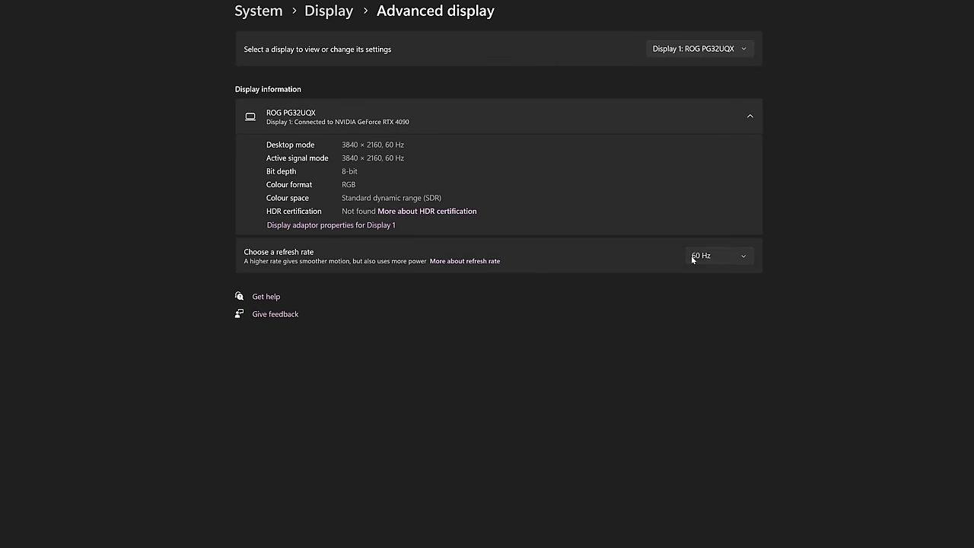
click(718, 256)
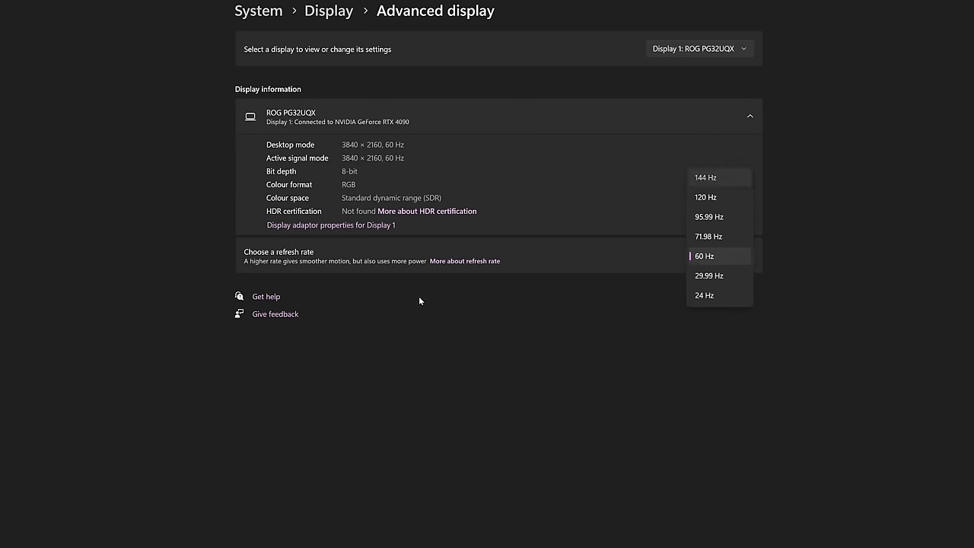